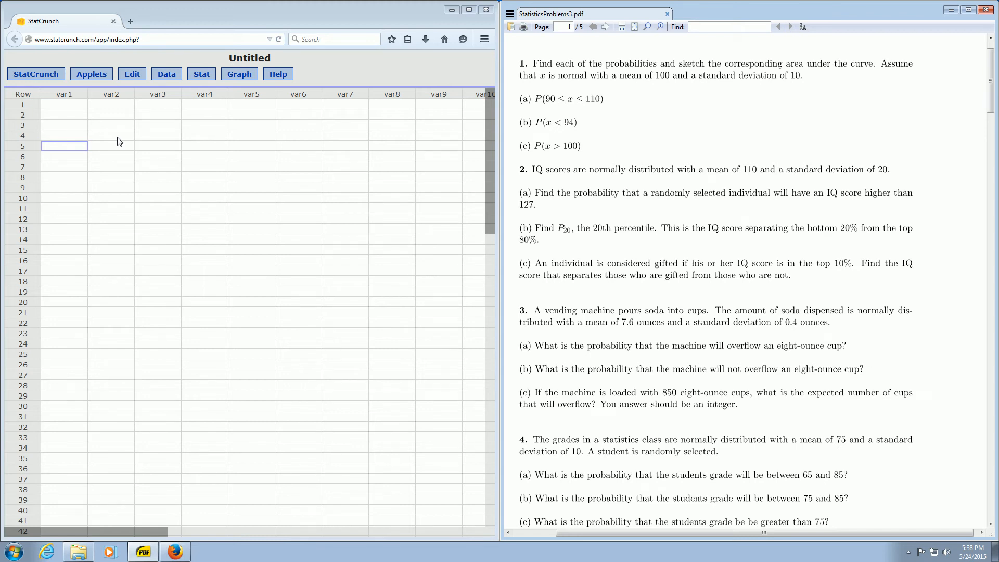
pyautogui.moveTo(474, 163)
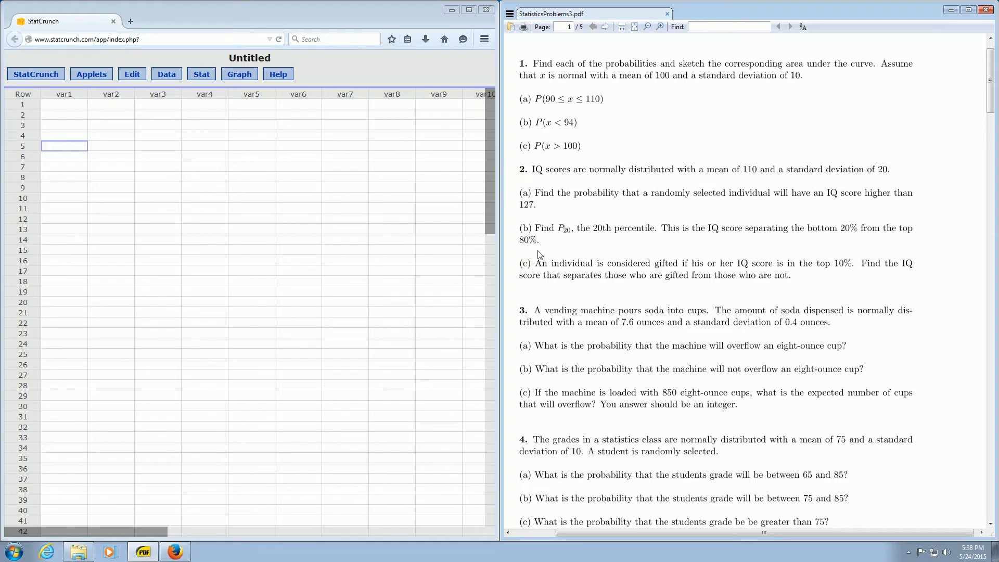
pyautogui.moveTo(623, 171)
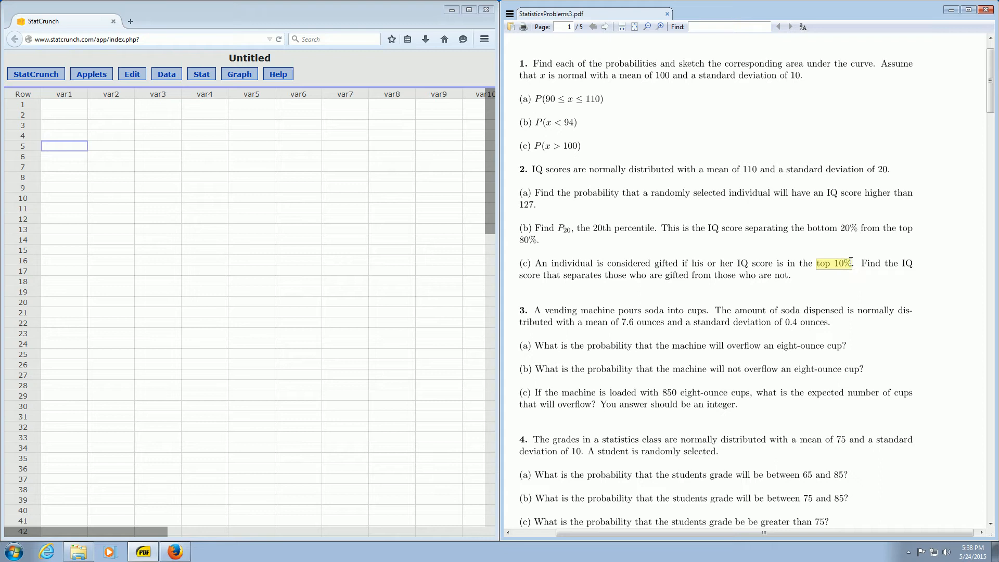
pyautogui.moveTo(835, 278)
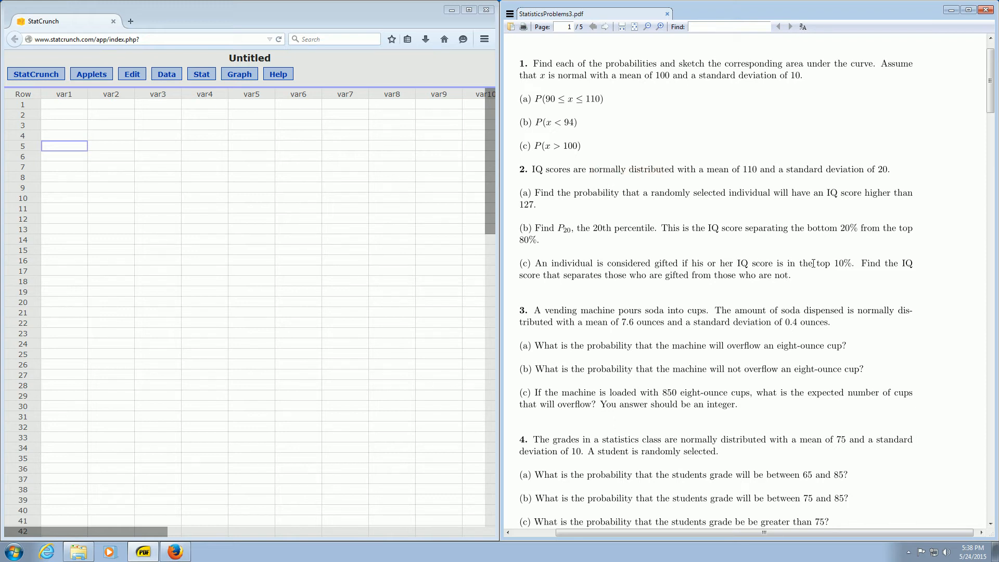
# Step: Launch the Normal distribution calculator from Stat > Calculators for the top-10% IQ problem
pyautogui.doubleClick(828, 263)
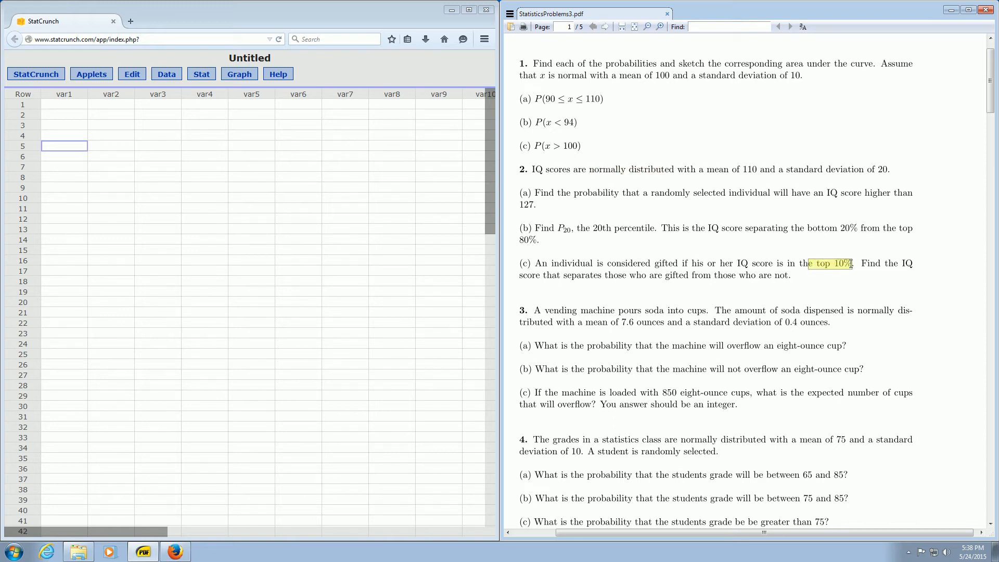
pyautogui.moveTo(824, 252)
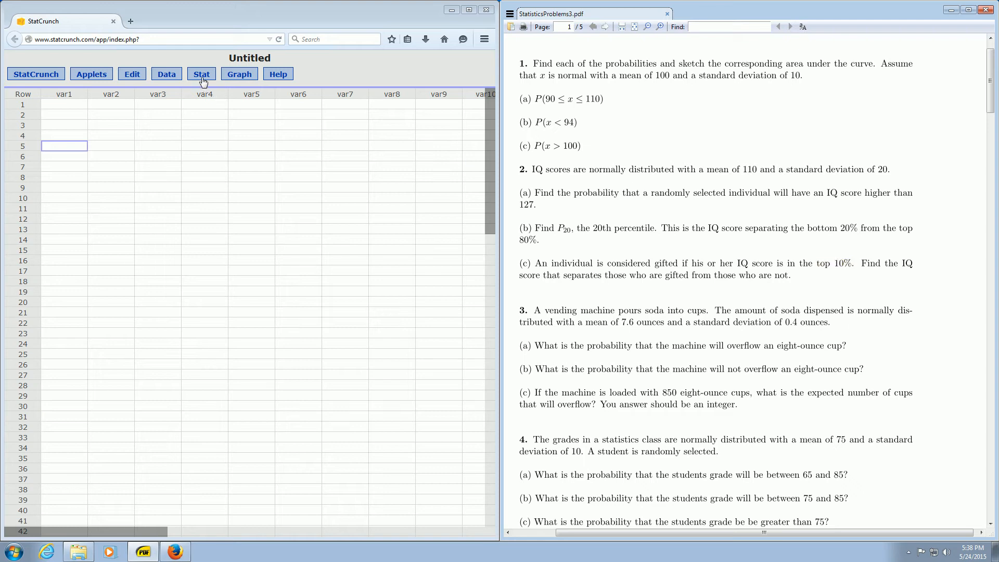
pyautogui.click(201, 74)
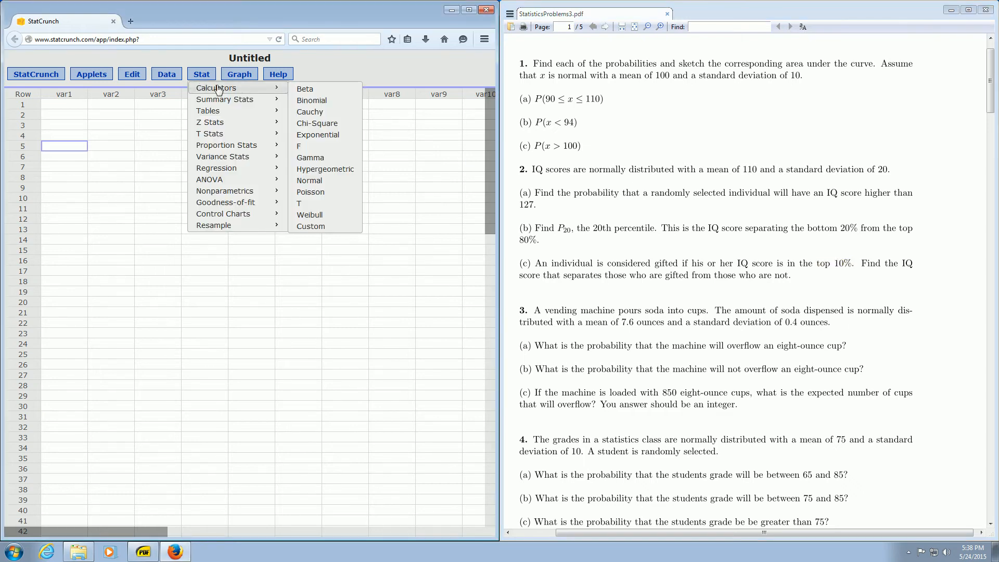
pyautogui.moveTo(324, 169)
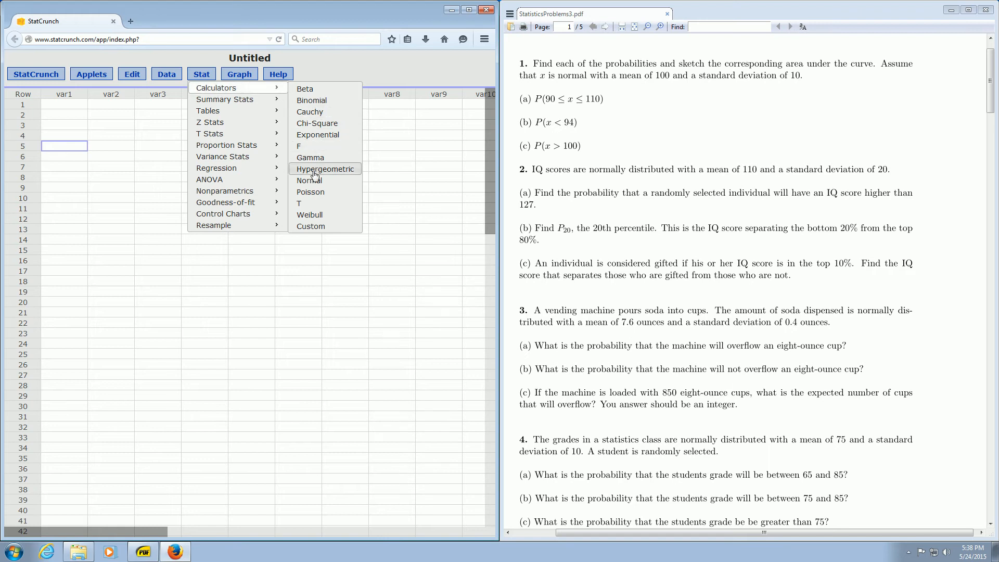
pyautogui.moveTo(309, 180)
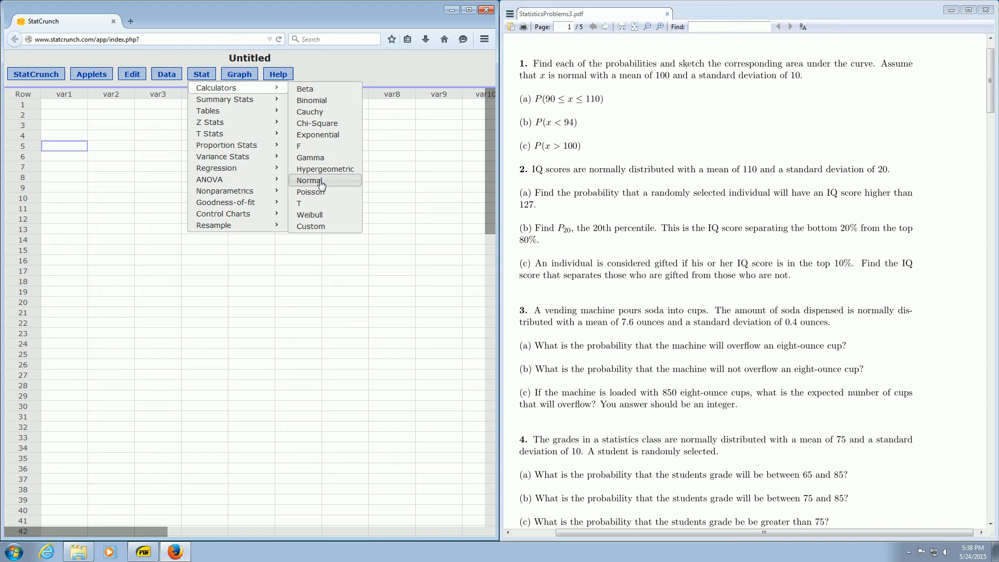
pyautogui.click(308, 180)
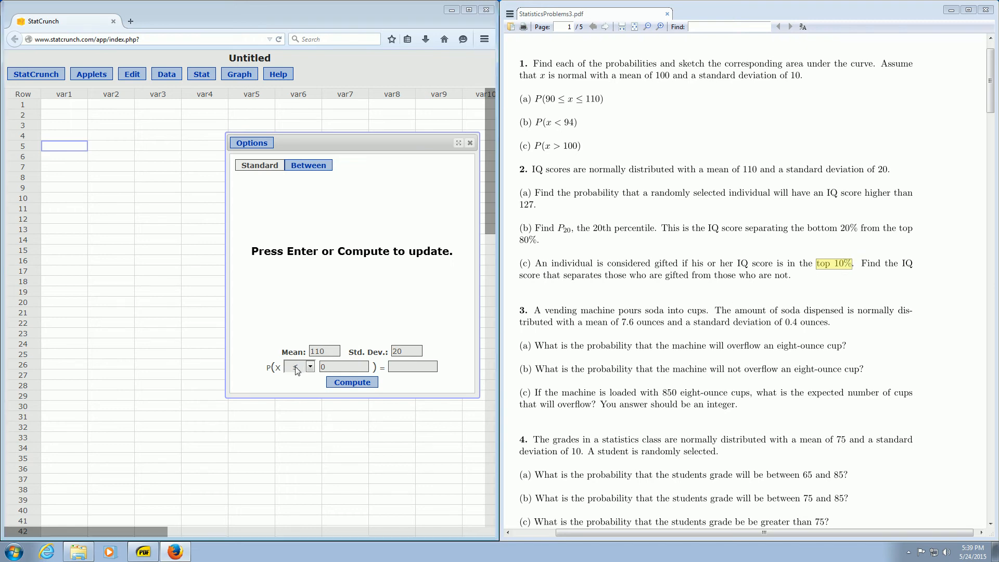
# Step: Choose the ≥ direction so the 0.10 probability is a right tail, with mean 110 and SD 20
pyautogui.click(351, 382)
pyautogui.write('0.1')
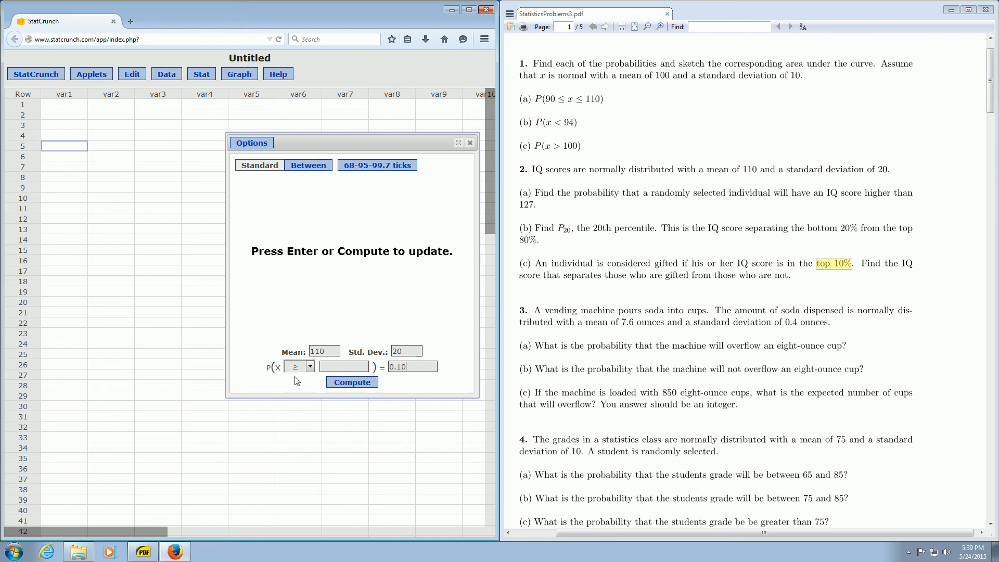
pyautogui.moveTo(302, 373)
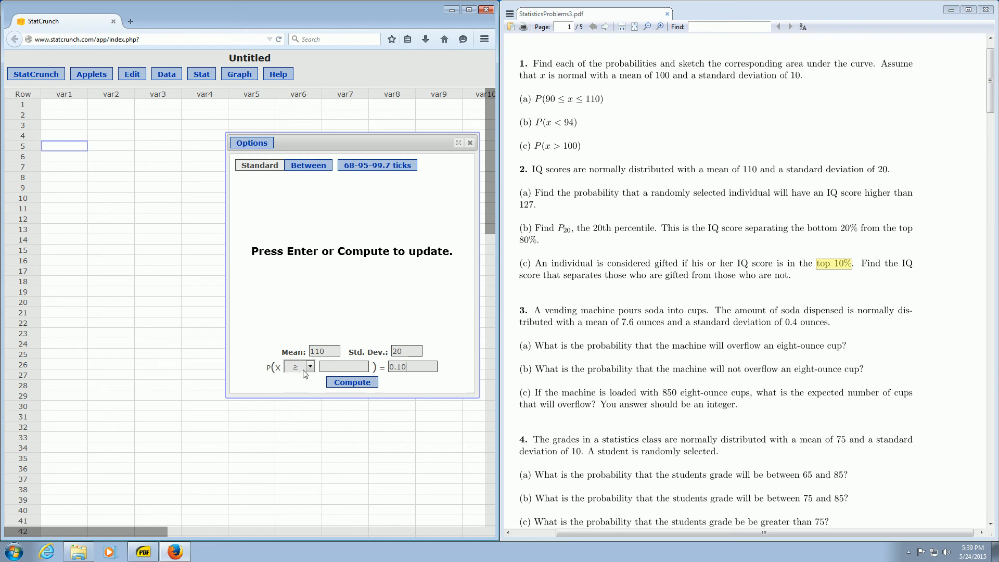
pyautogui.moveTo(306, 374)
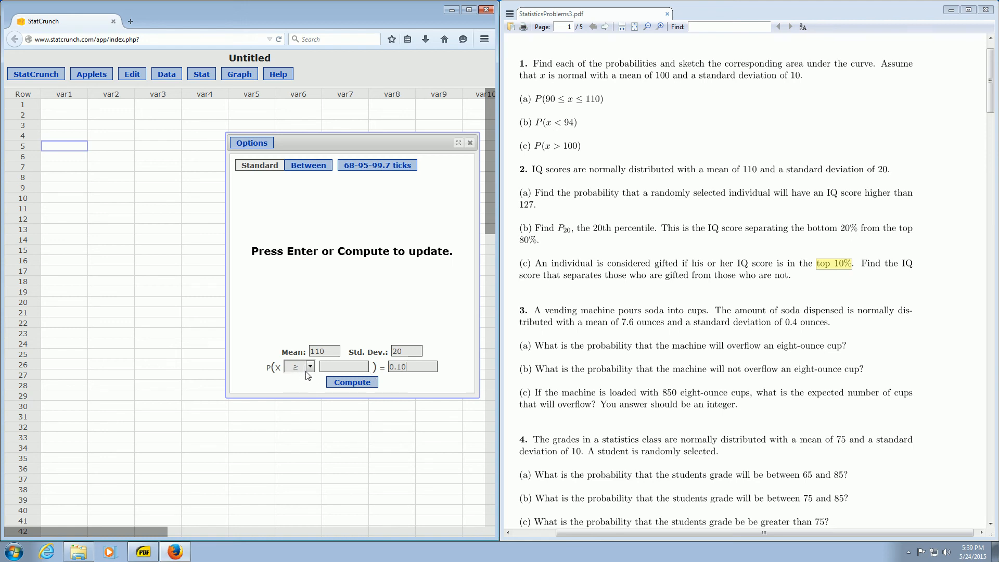
pyautogui.moveTo(416, 382)
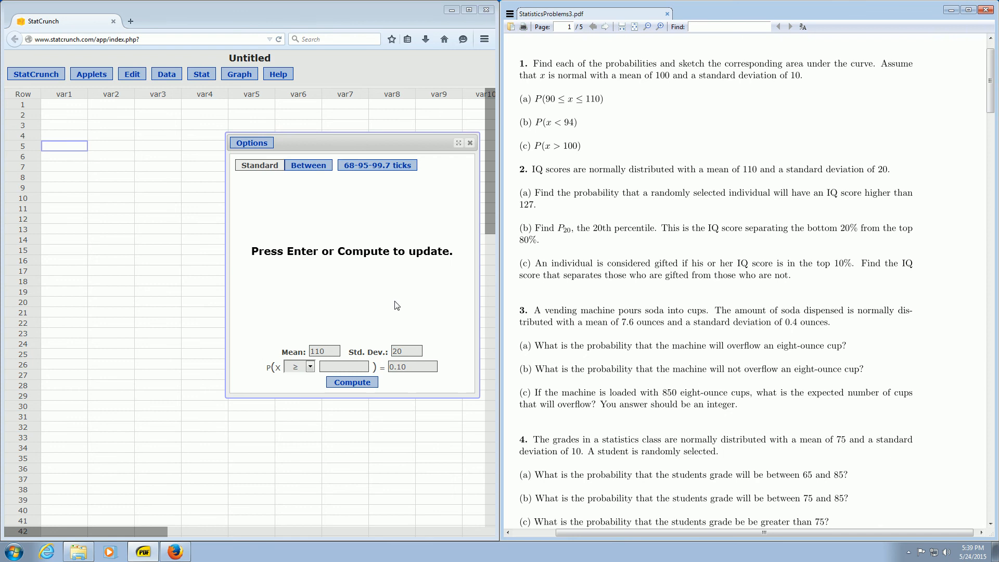
# Step: Compute the cutoff of about 135.63 for P(X ≥ x) = 0.10, shading the right tail
pyautogui.tripleClick(412, 366)
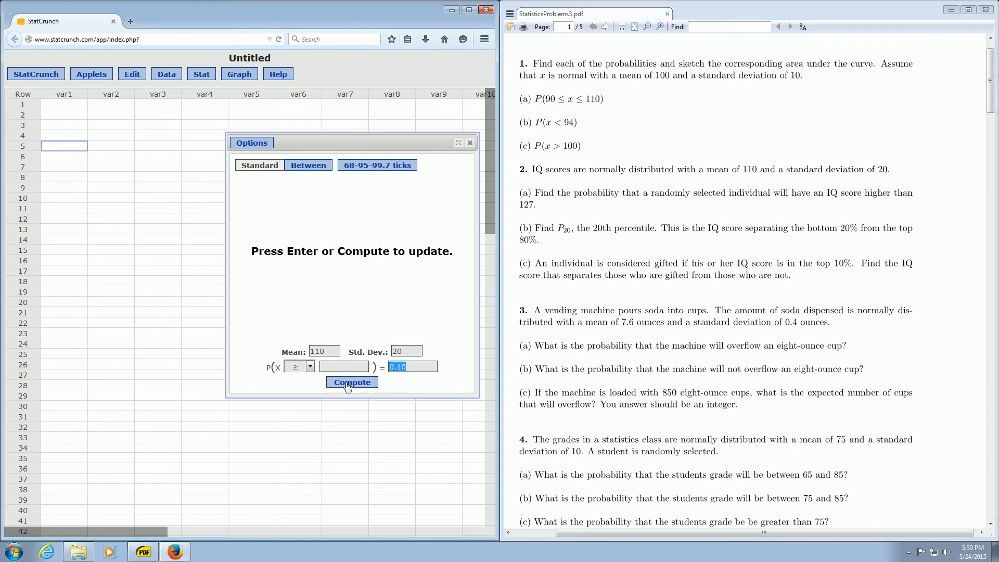
pyautogui.click(352, 382)
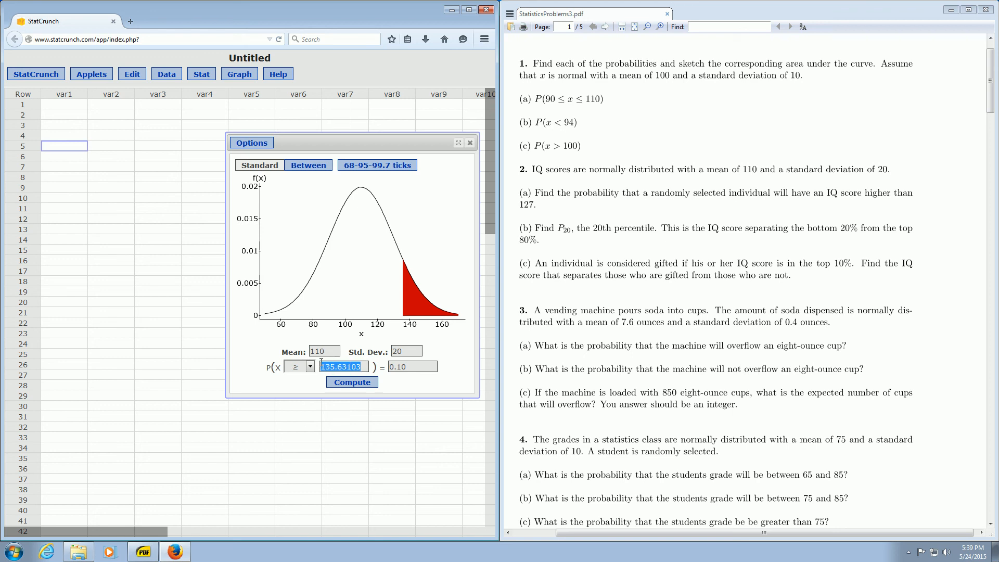
pyautogui.moveTo(410, 302)
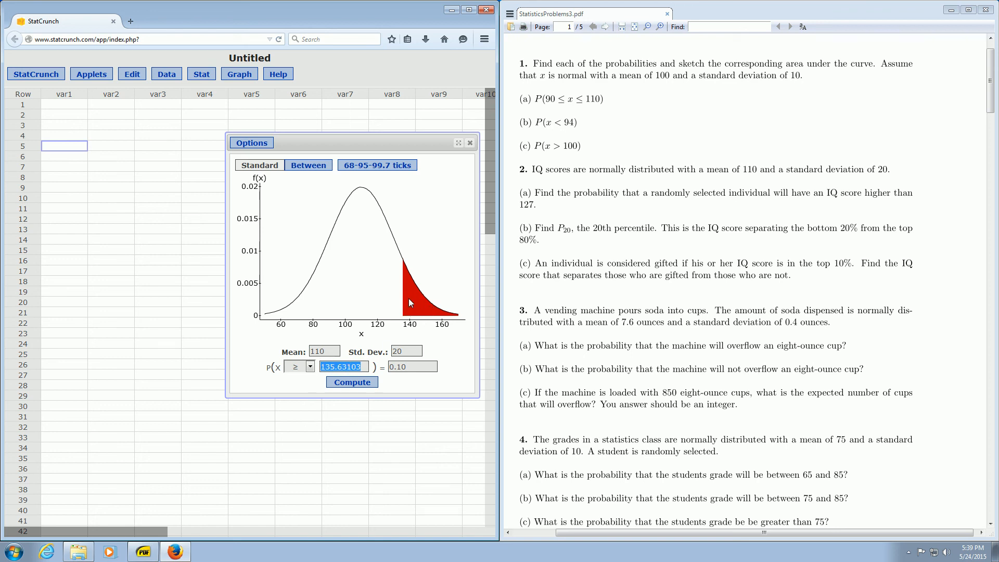
pyautogui.moveTo(370, 319)
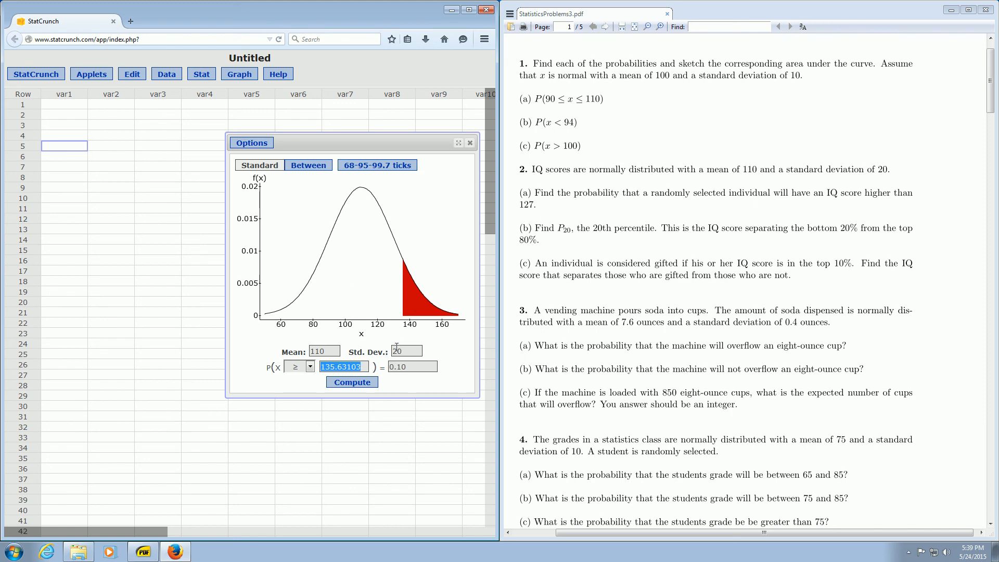
pyautogui.moveTo(426, 275)
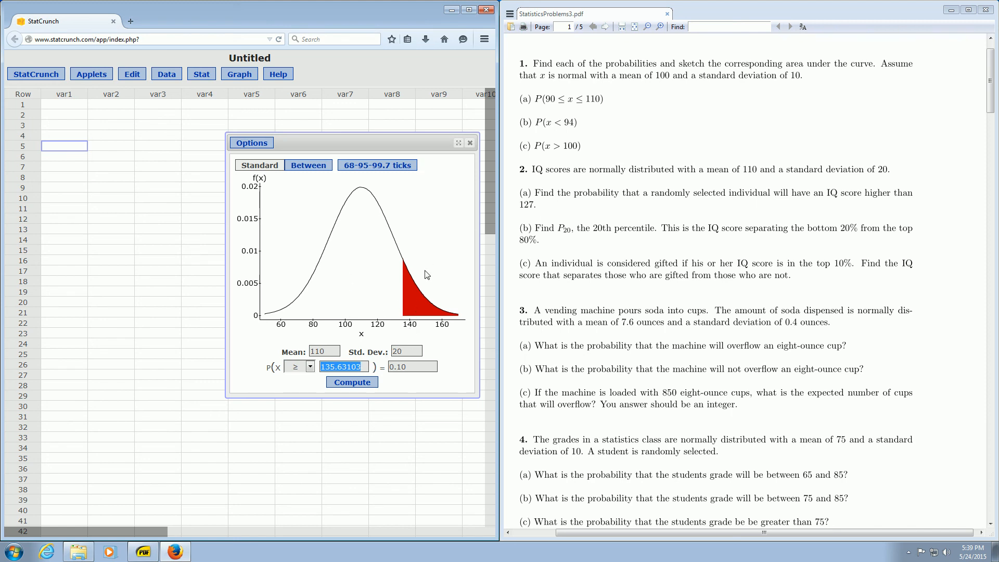